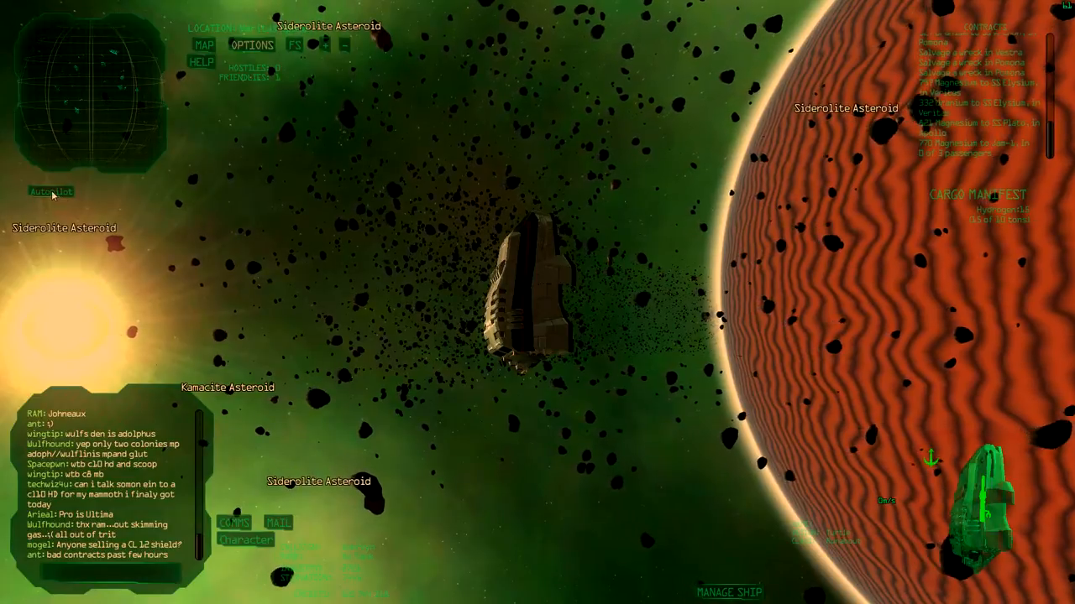
# Send the ship on autopilot from the asteroid field to the jump gate ring.
pyautogui.click(50, 191)
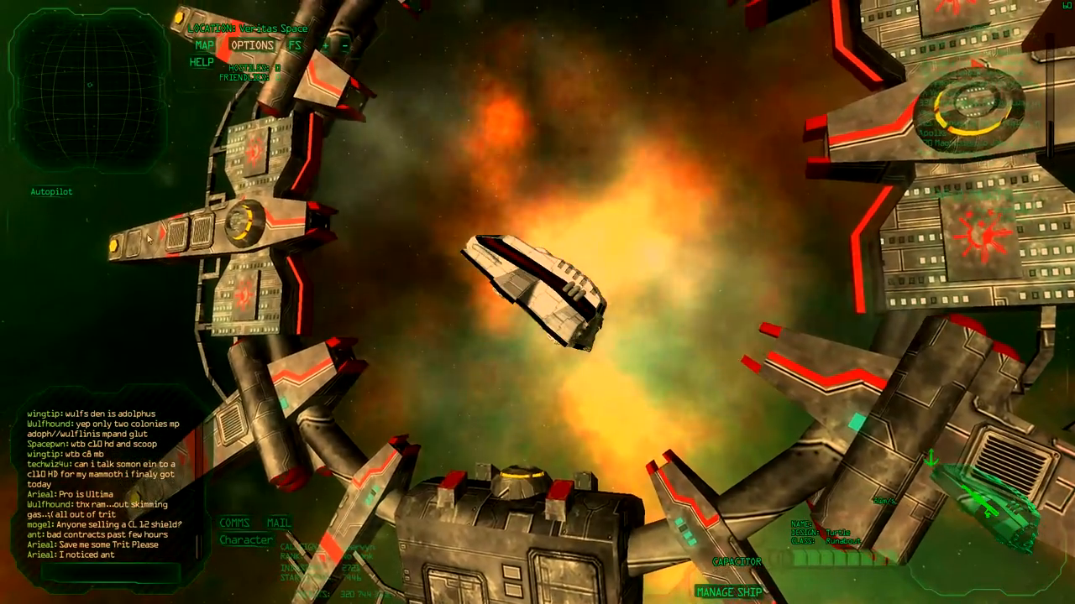
# Jump through the gate into Apollo Space with 15 tons of hydrogen aboard.
pyautogui.click(49, 192)
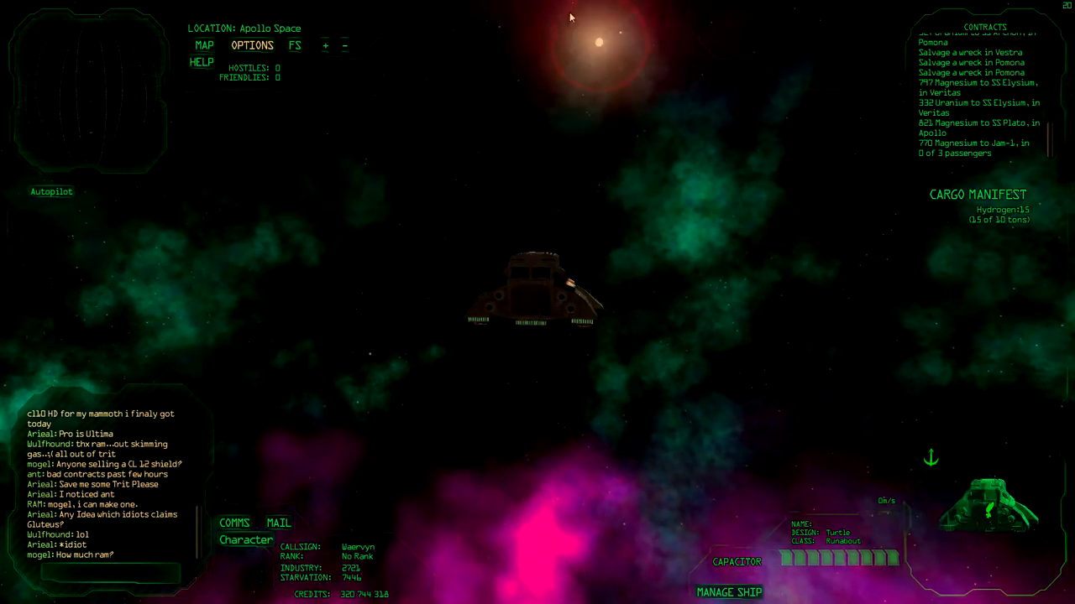
# Set autopilot to dock at SS Plato, leaving the warp coils charging.
pyautogui.click(51, 192)
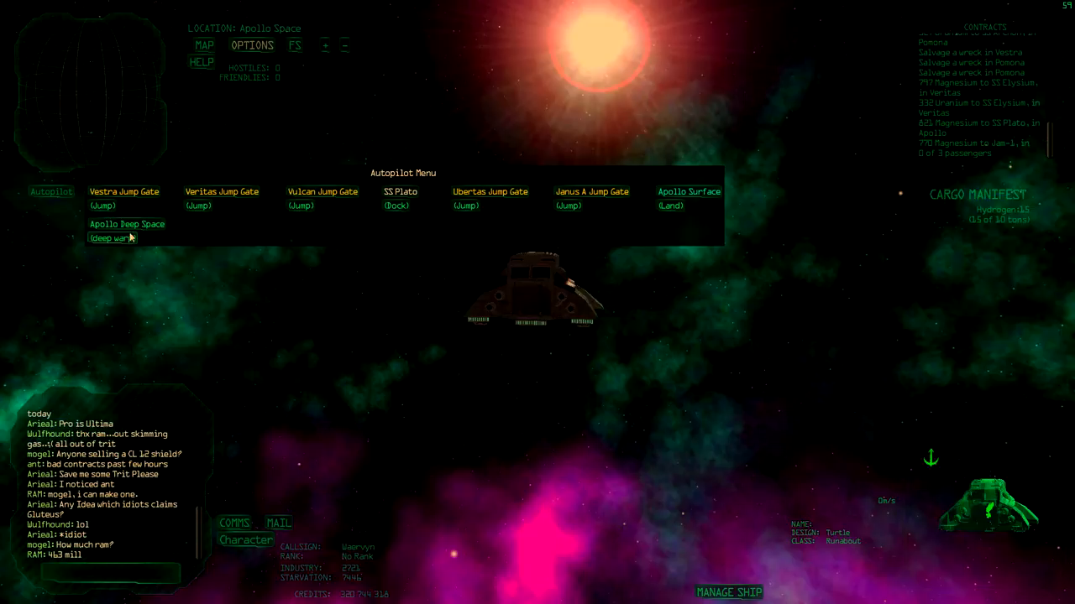
pyautogui.moveTo(111, 238)
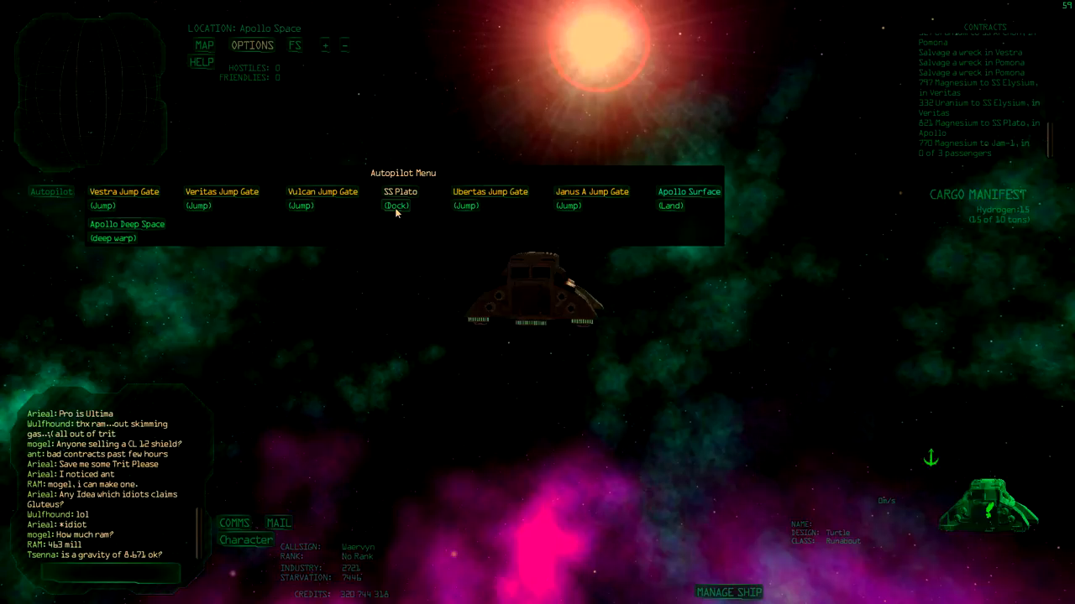
pyautogui.click(396, 204)
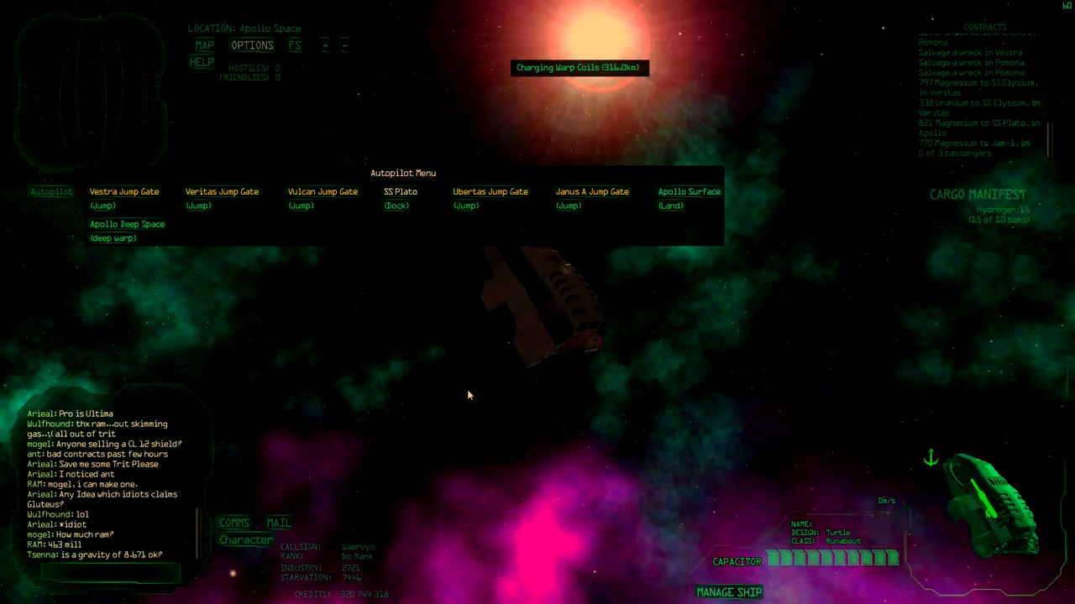